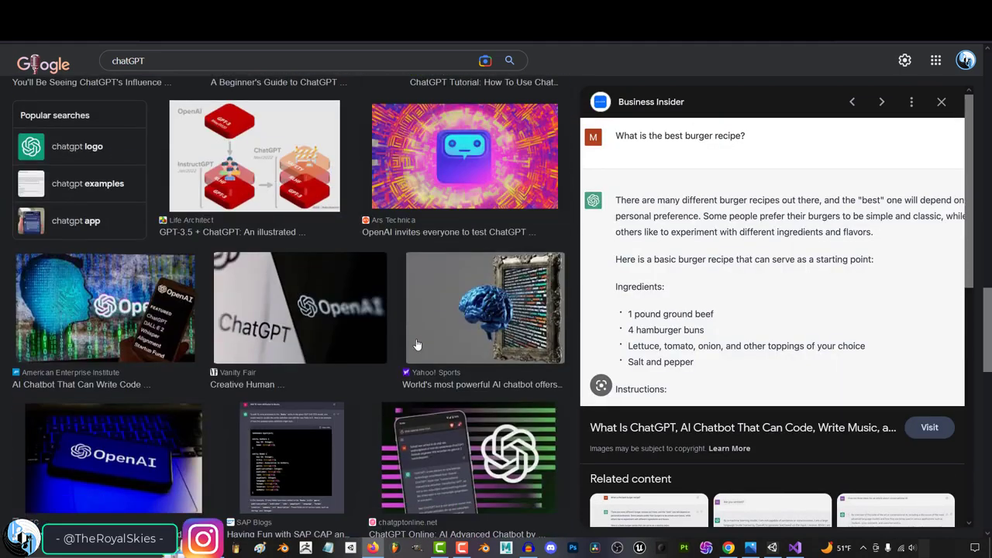
Refine the image search to 'chatGPT programming' and preview a coding screenshot and the Wikipedia image
click(271, 61)
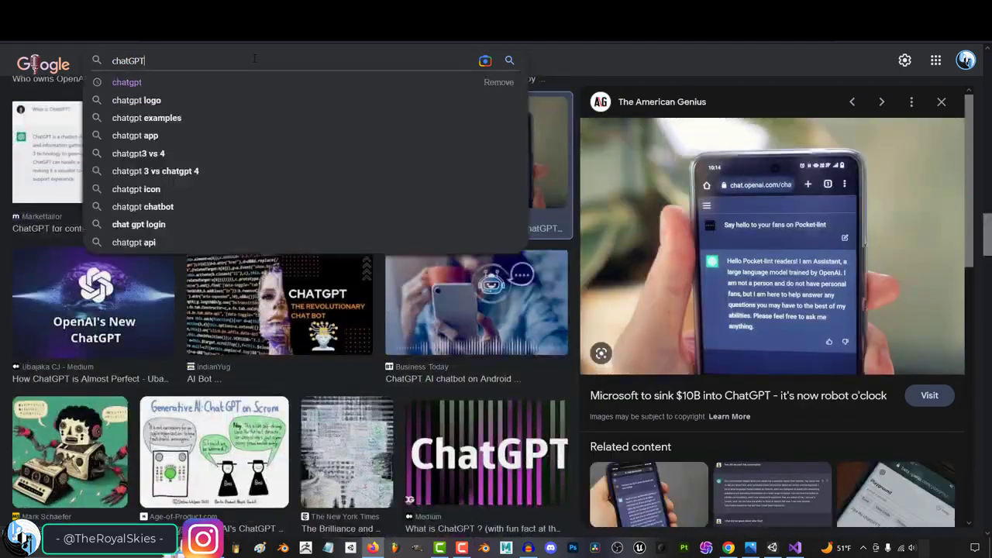
text(programming)
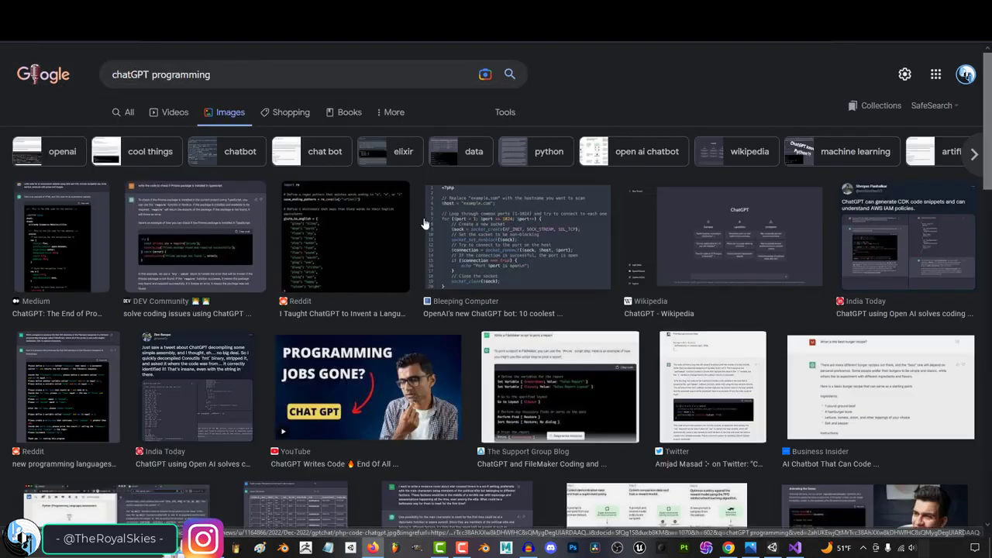
click(68, 385)
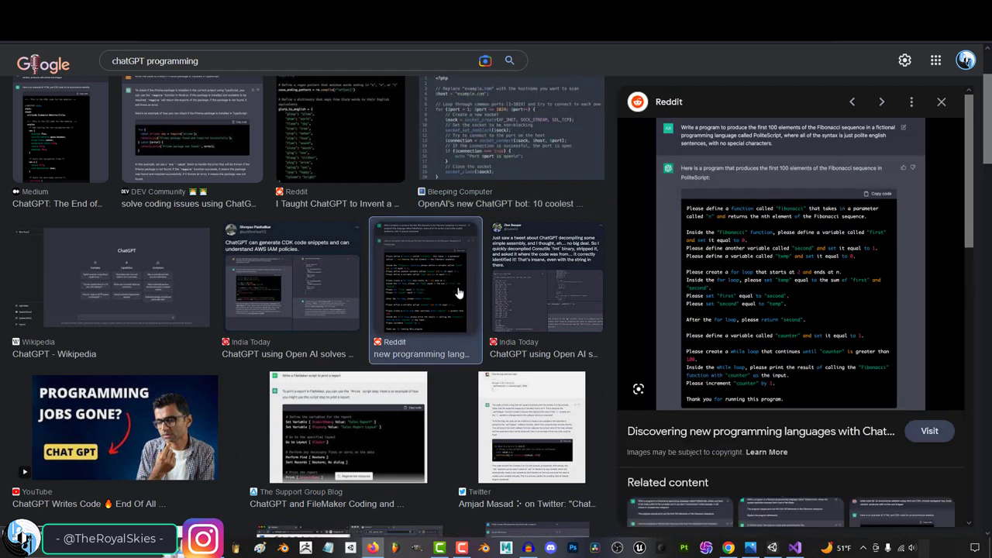
click(108, 279)
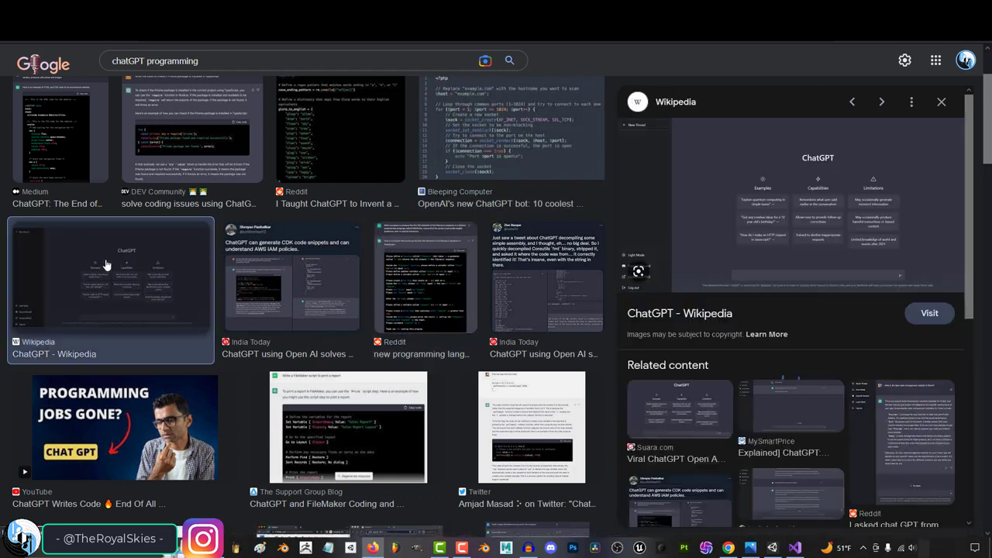
scroll(down, 3)
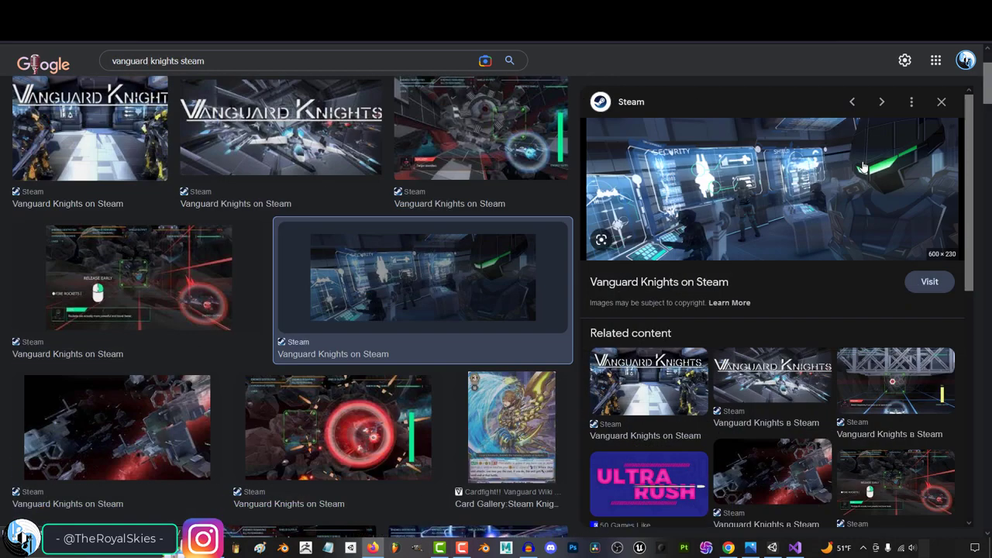
Visit the Vanguard Knights Steam store page and browse down through it
click(929, 282)
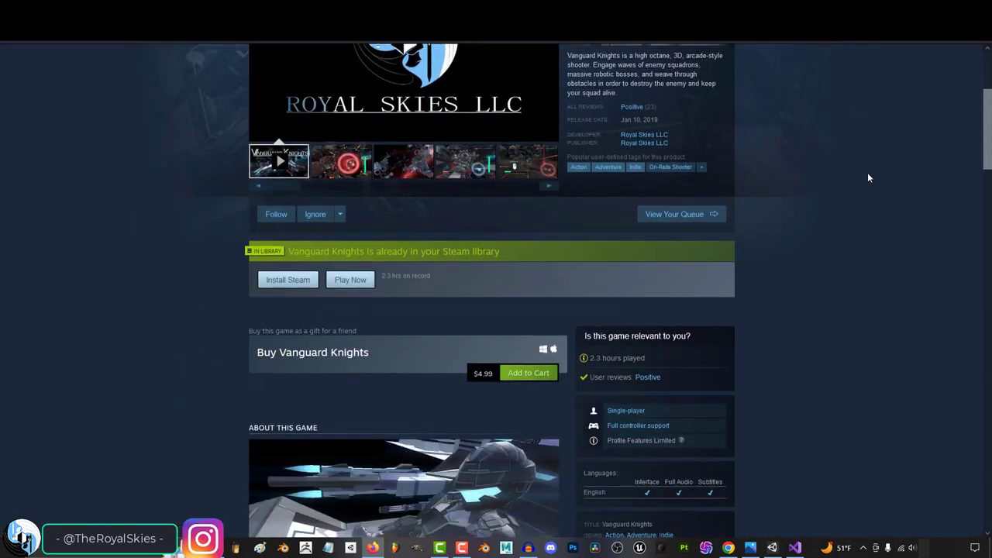
scroll(down, 3)
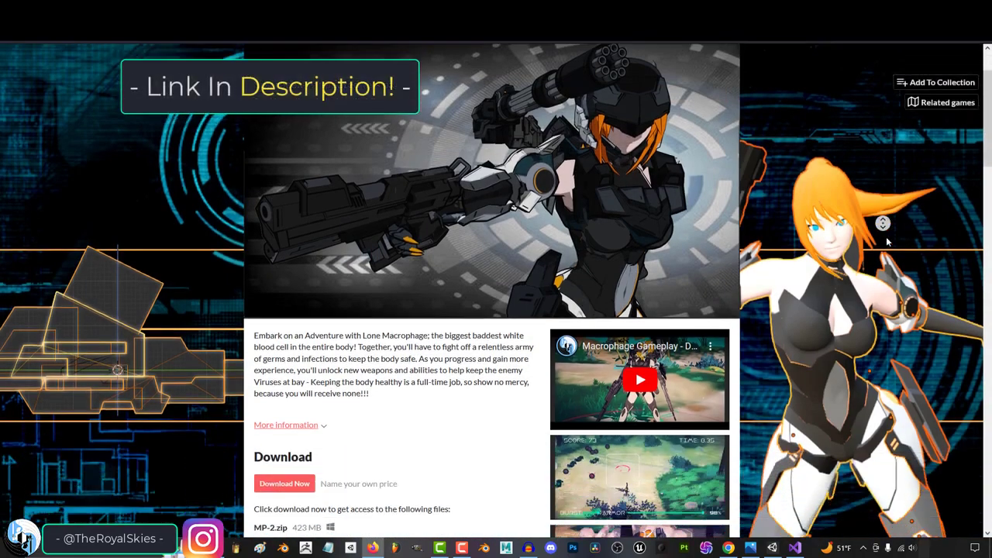
scroll(down, 3)
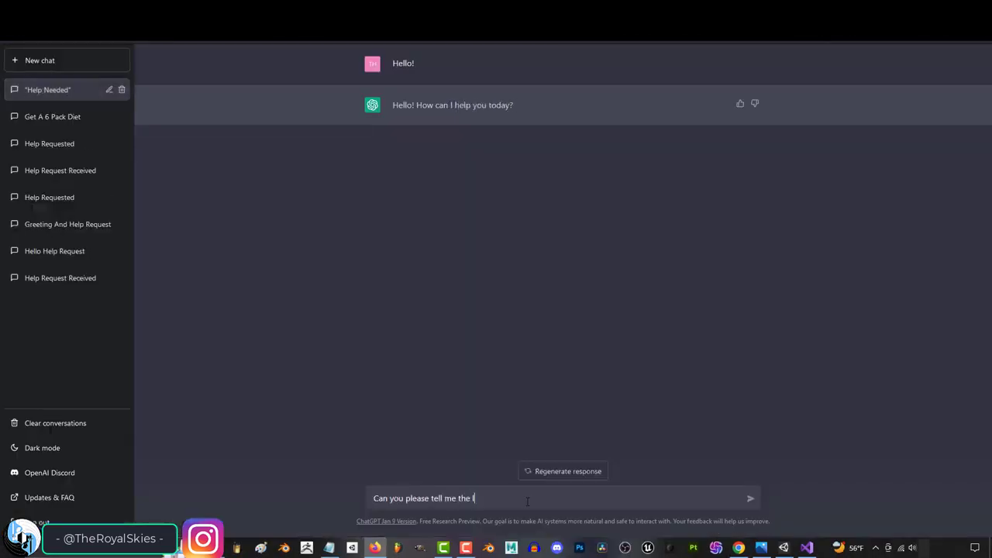
Ask ChatGPT for code making an object rotate at speed .5 every frame and read the RotateAround answer
key(Backspace)
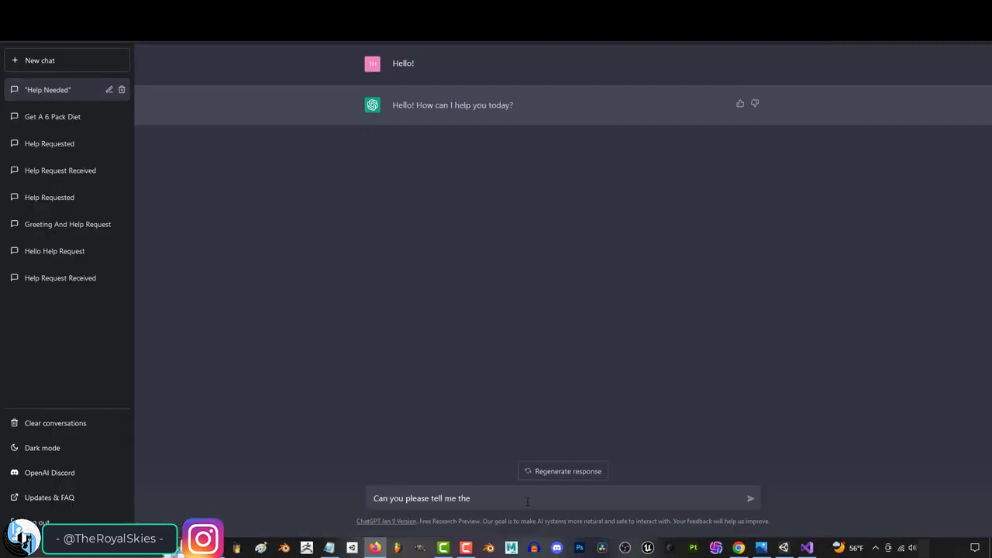
text(code for making an obj)
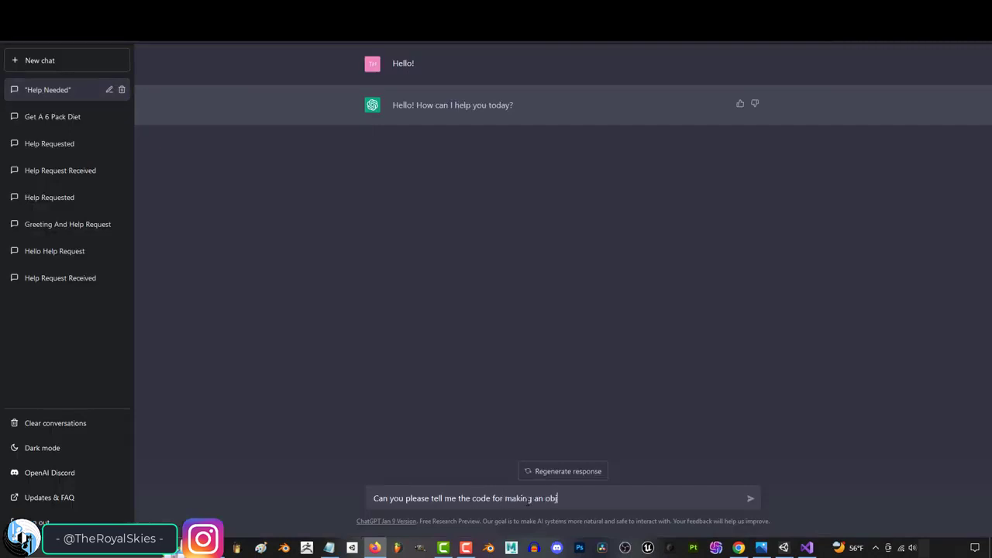
text(ect rotate at a speed of .5 every frame on the)
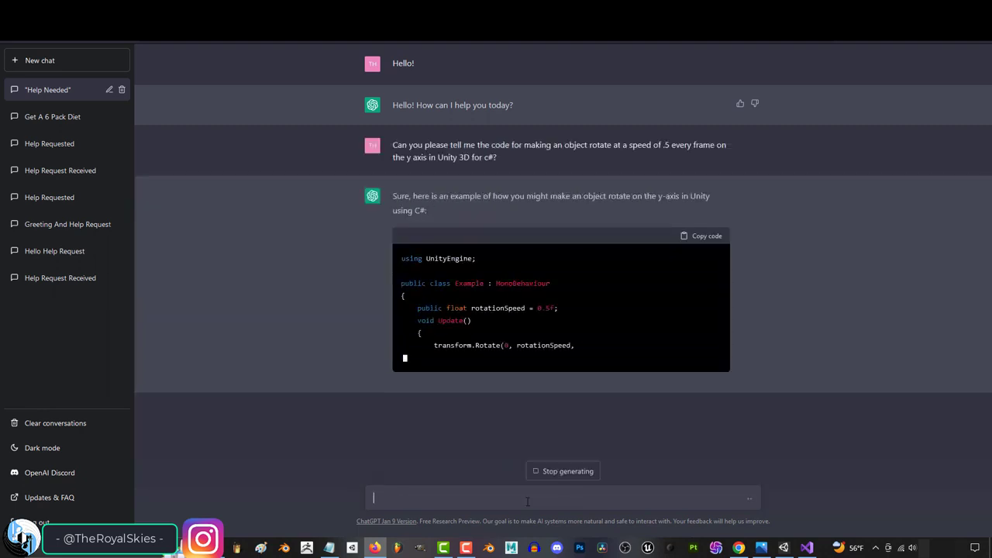
scroll(down, 3)
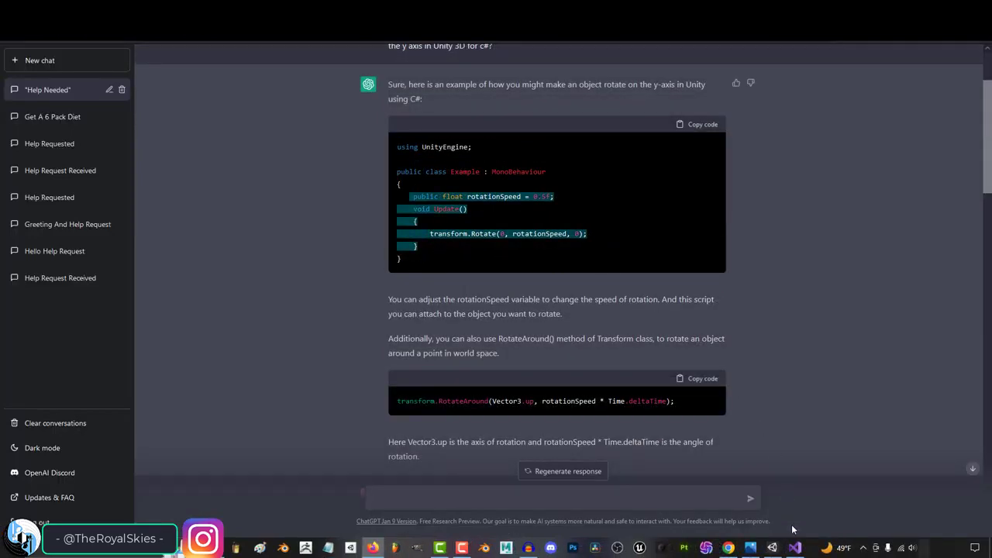
click(793, 549)
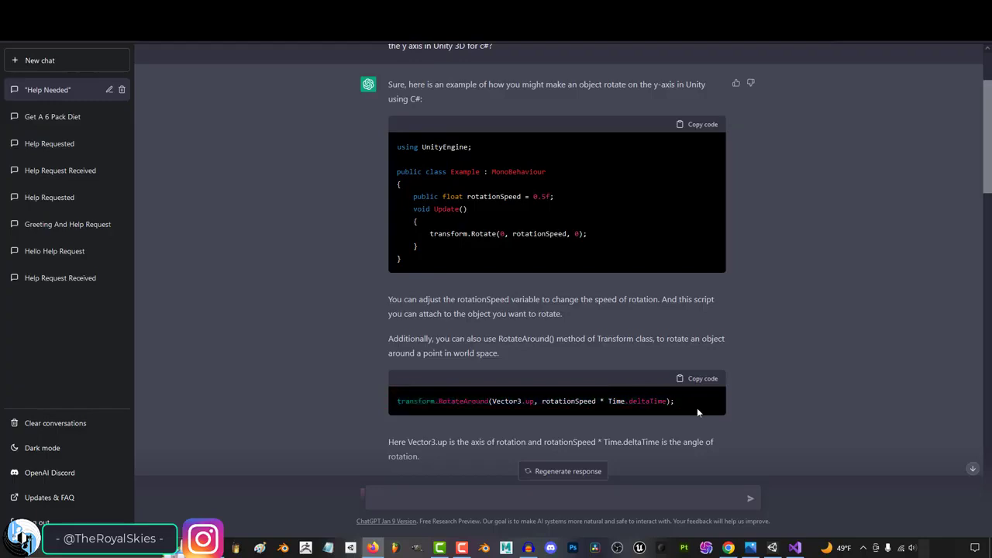
Write 'Can you please tell me the code to make an object move to position -41x, 1y, and -6z in Unity 3D for c#'
text(Can you please)
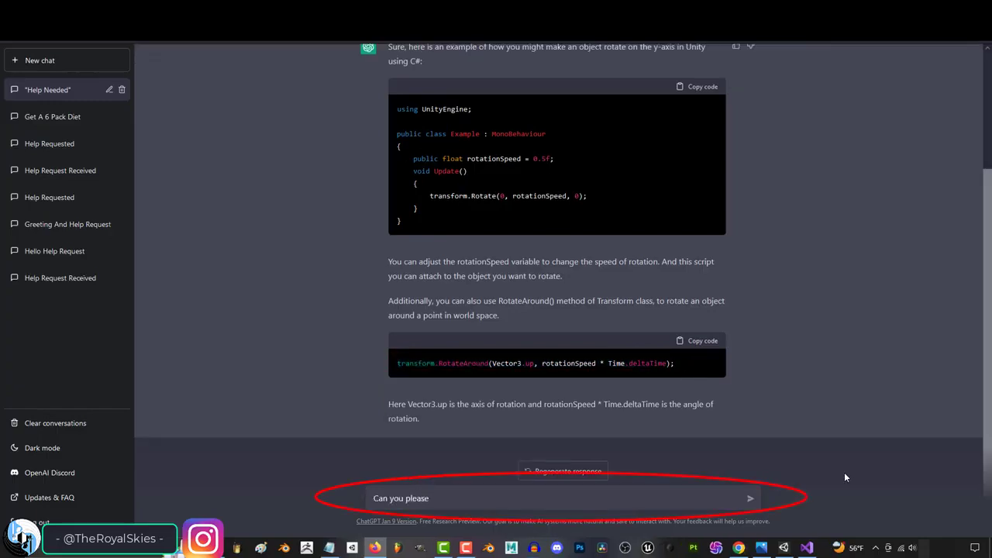
text(tell me the code to make an object m)
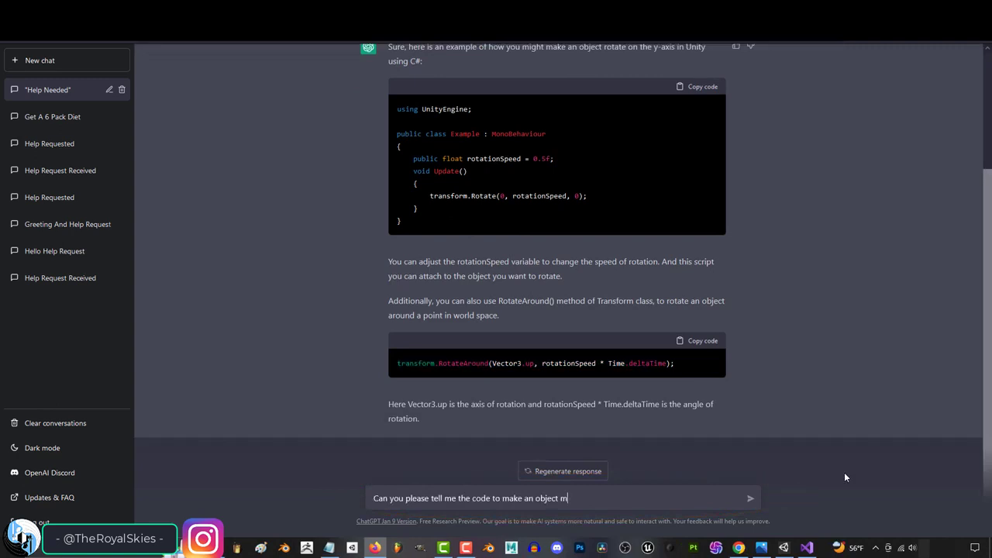
text(ove to position -41x, 1y, and -6z)
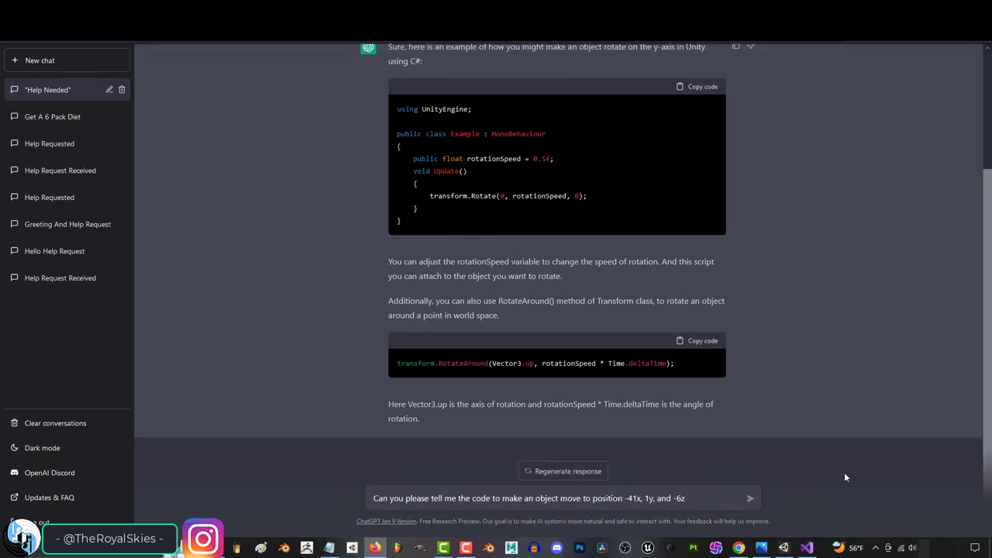
text(in Unity 3D for c#)
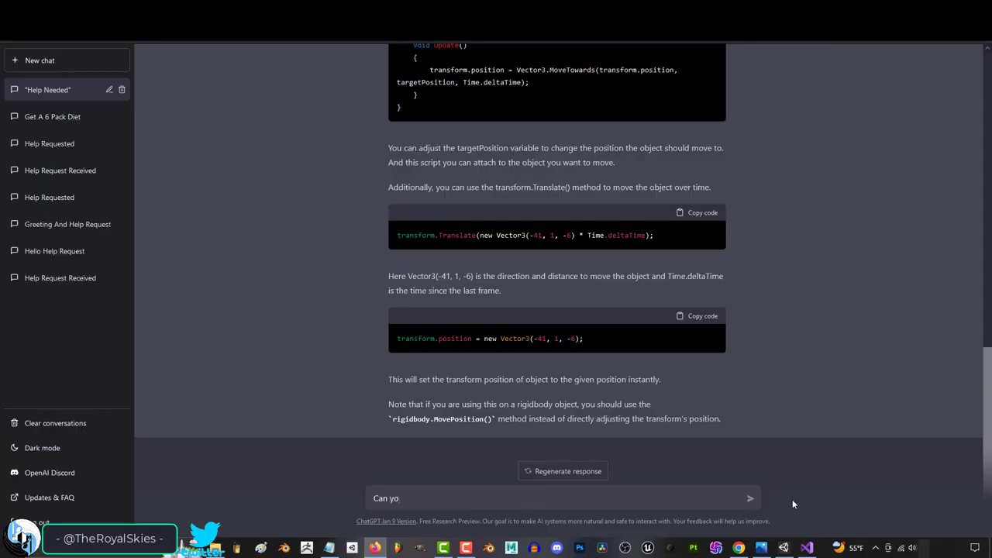
Request a Unity 3D C# script with a 10-value list variable named "Database" sorted from greatest to least
text(u write me the c# code for a Unity)
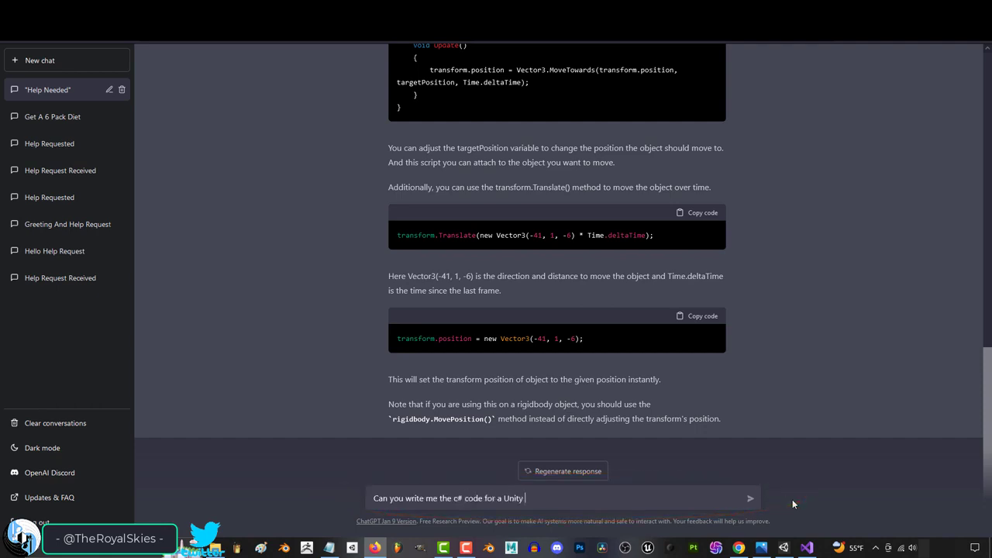
text(3D script)
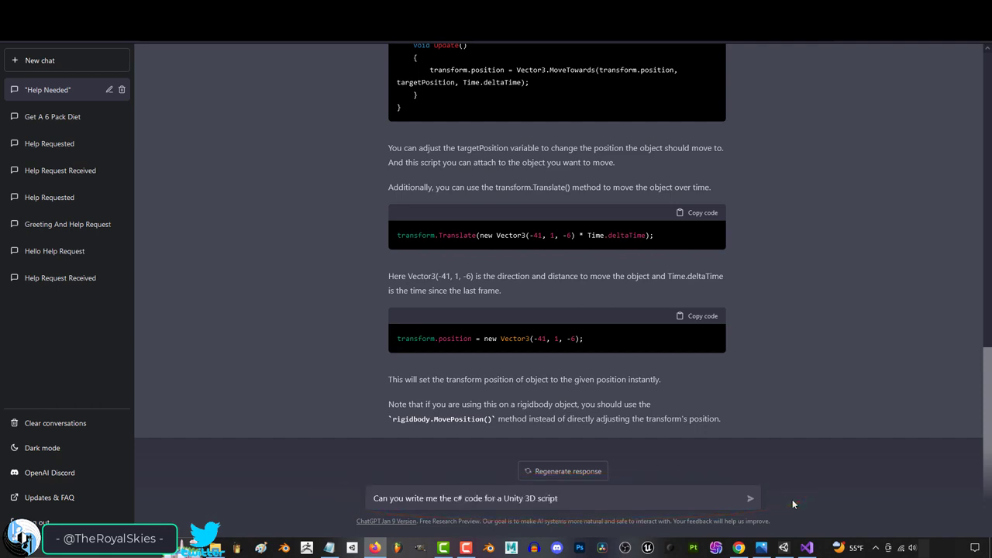
text(that contains a list var)
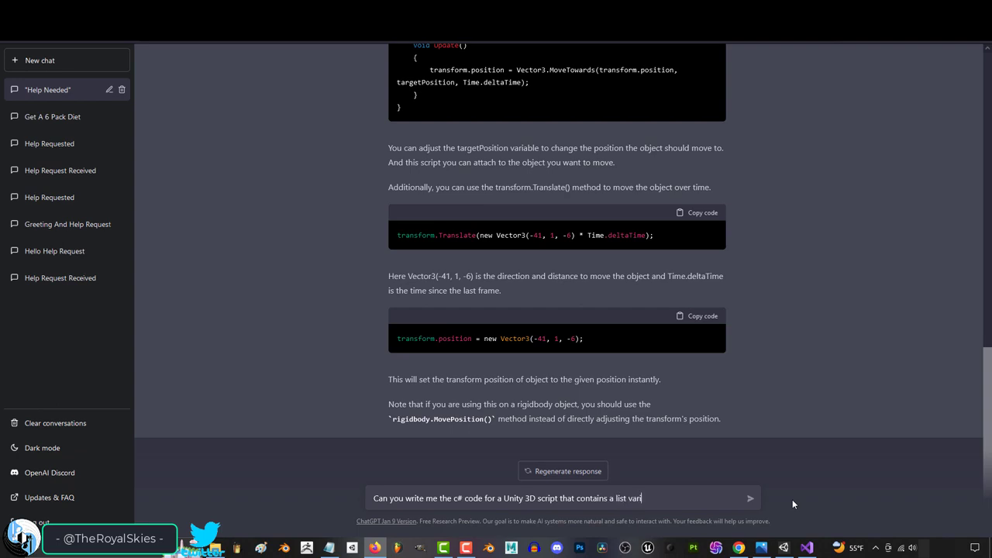
text(iable named "Database" that contains 10 values,)
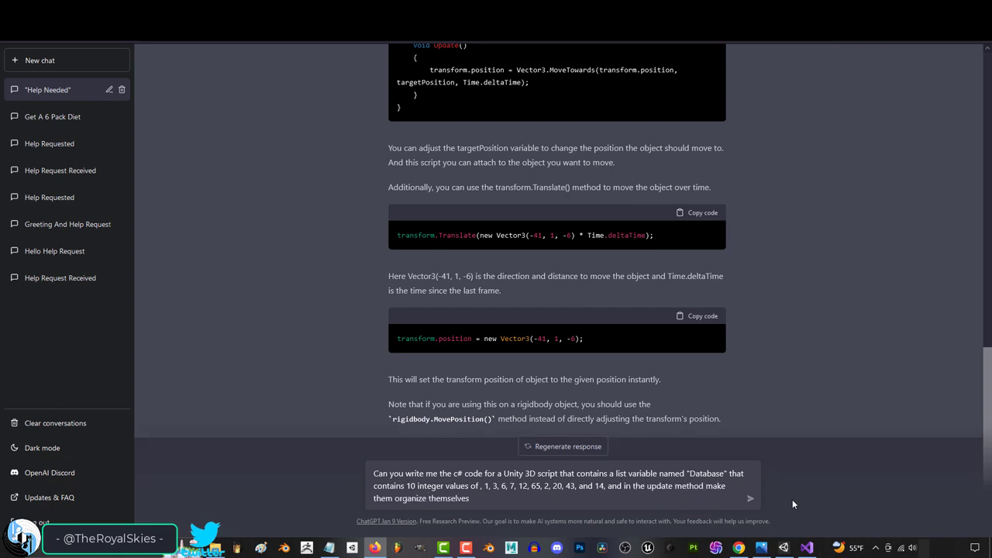
text(from)
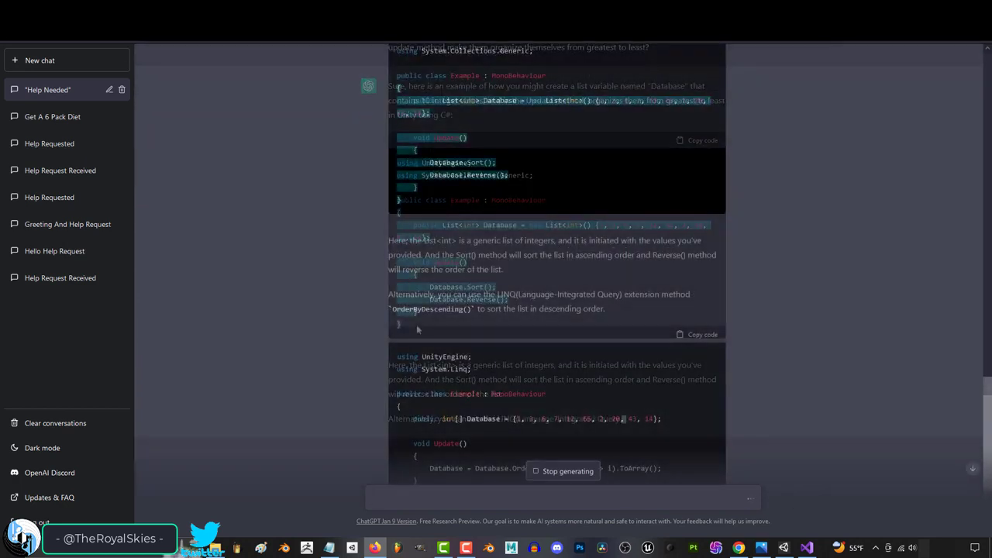
scroll(down, 3)
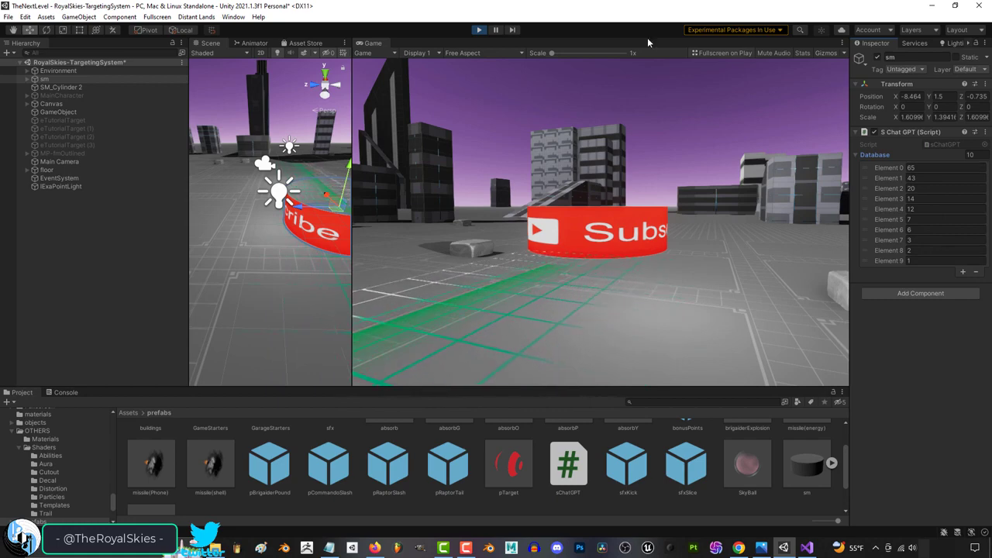
Stop the running scene and view the Database script's OrderByDescending code in Visual Studio
click(478, 30)
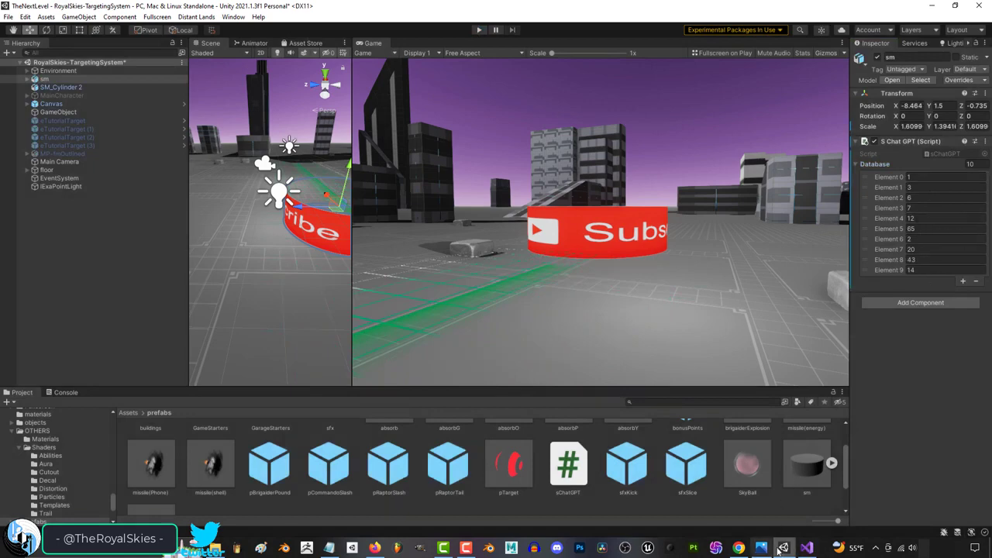
click(784, 549)
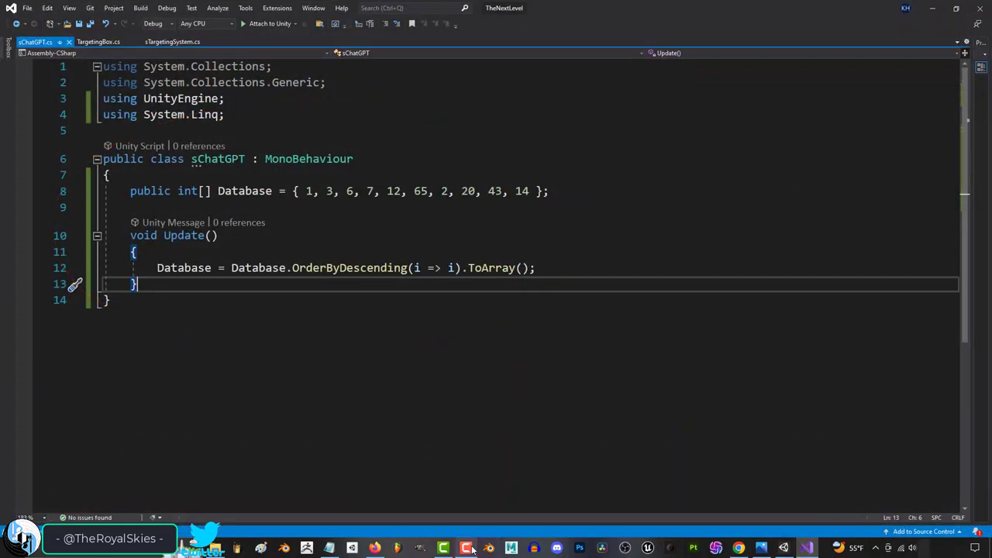
Go to the Unity forum and read the Spawner question thread
click(738, 549)
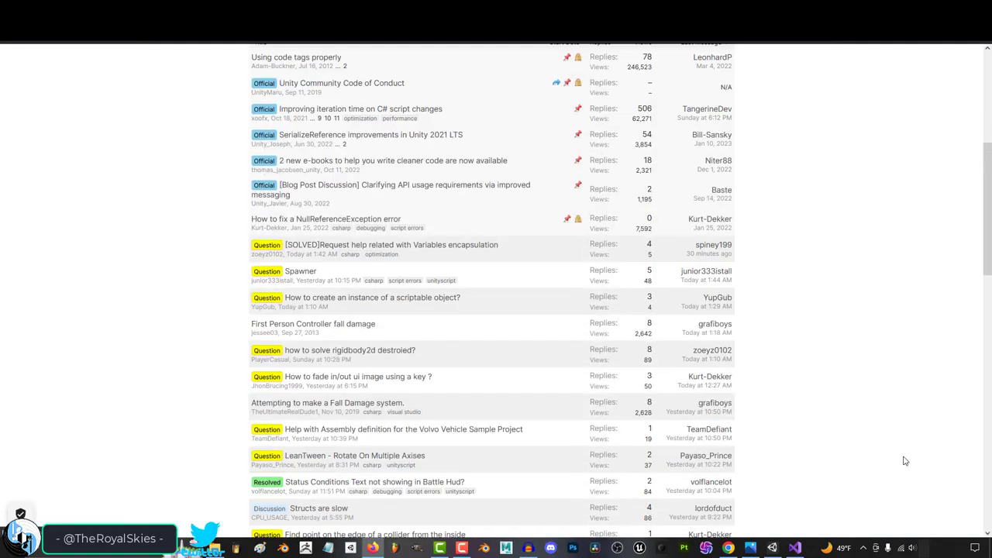
click(301, 269)
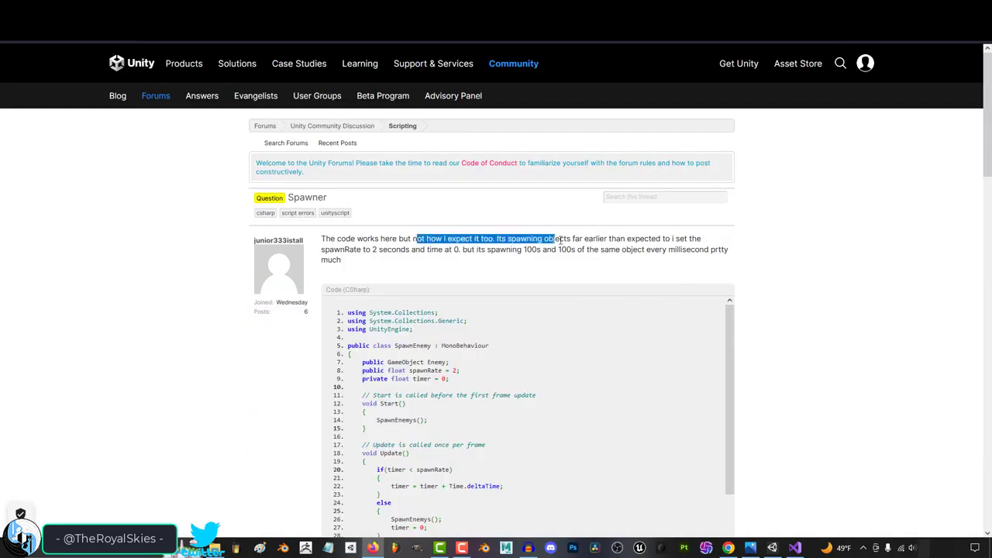
scroll(down, 3)
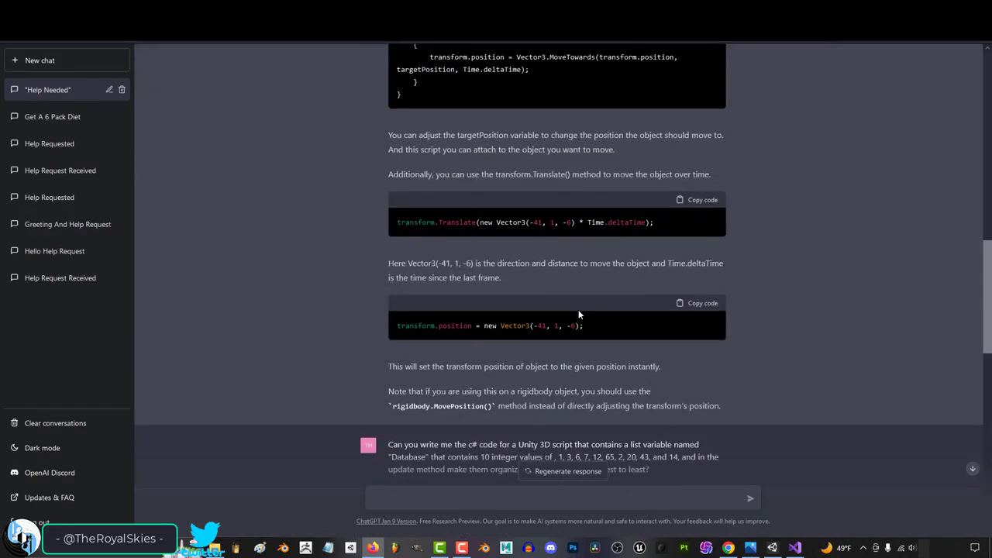
Read the sorting answer, draft the reply 'You ARE WRONG!!!!!!!!!' and return to the Unity scene
scroll(down, 3)
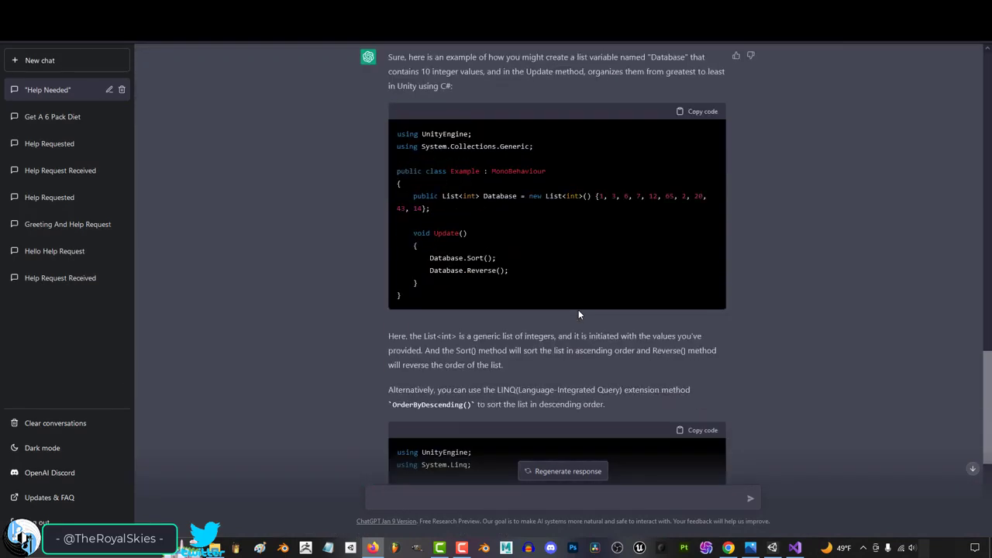
scroll(down, 3)
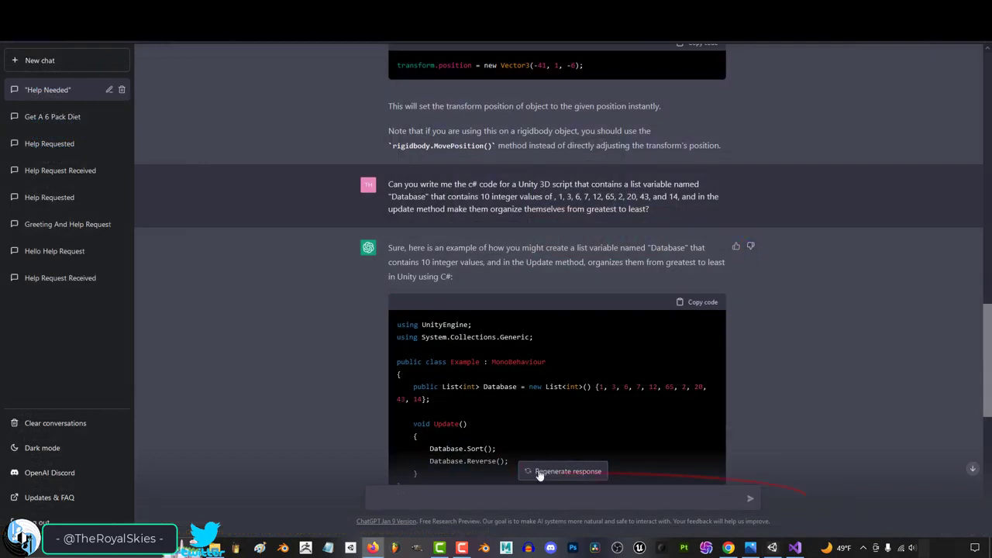
text(You ARE WRON)
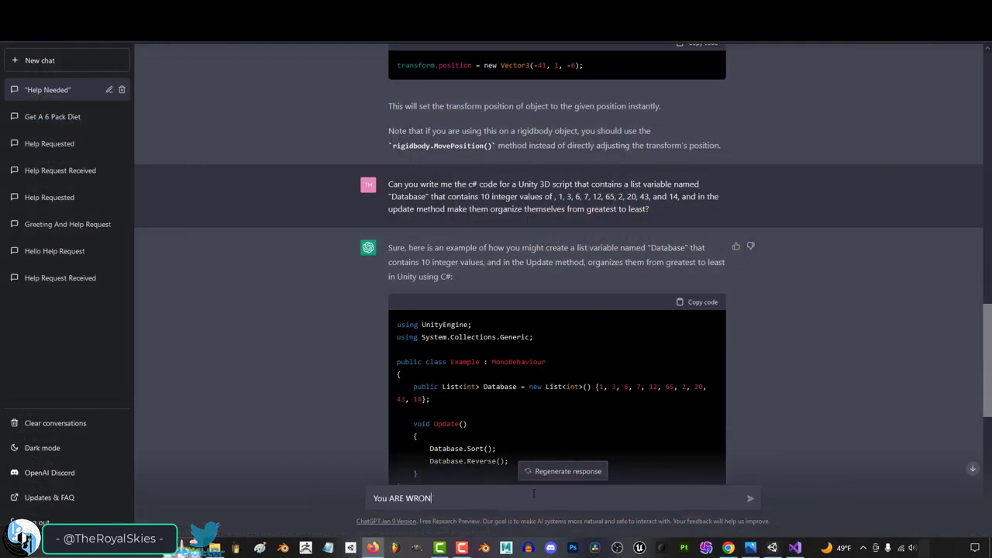
text(G!!!!!!!!!)
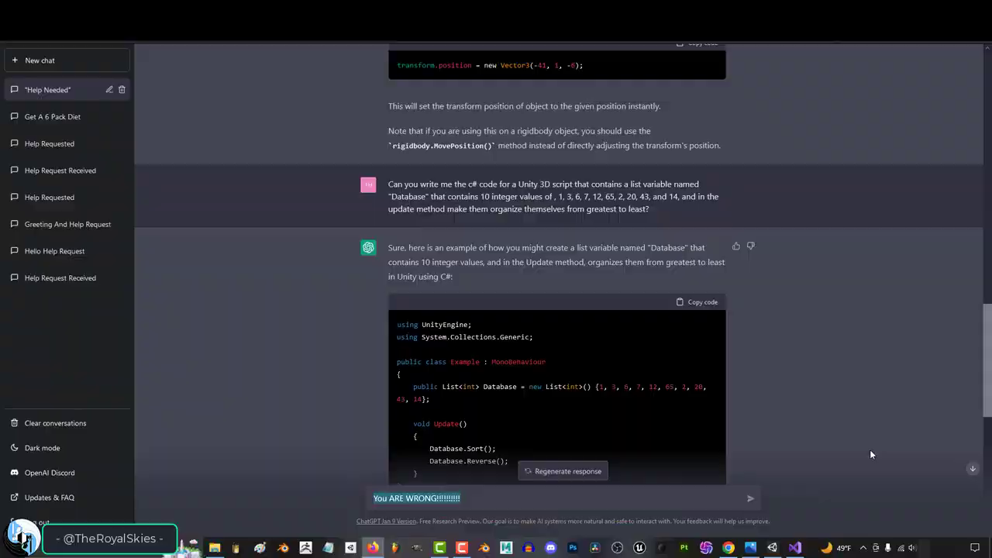
click(639, 548)
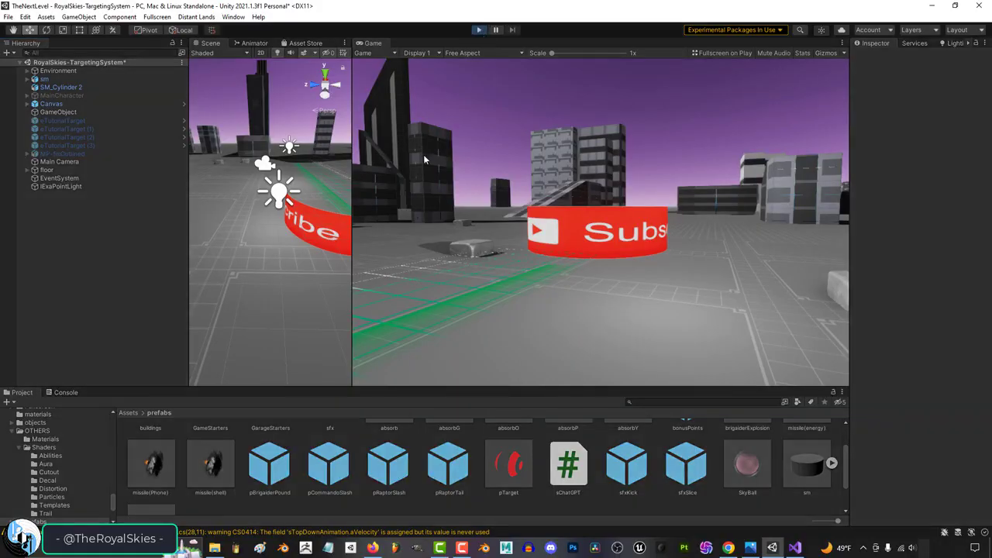